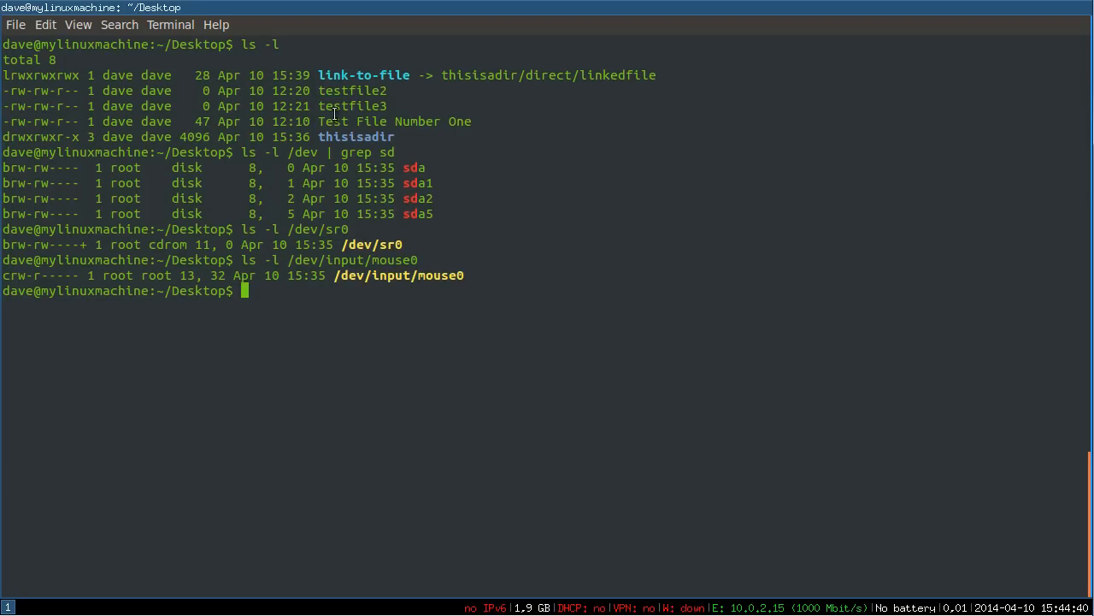
mouse_move(219, 123)
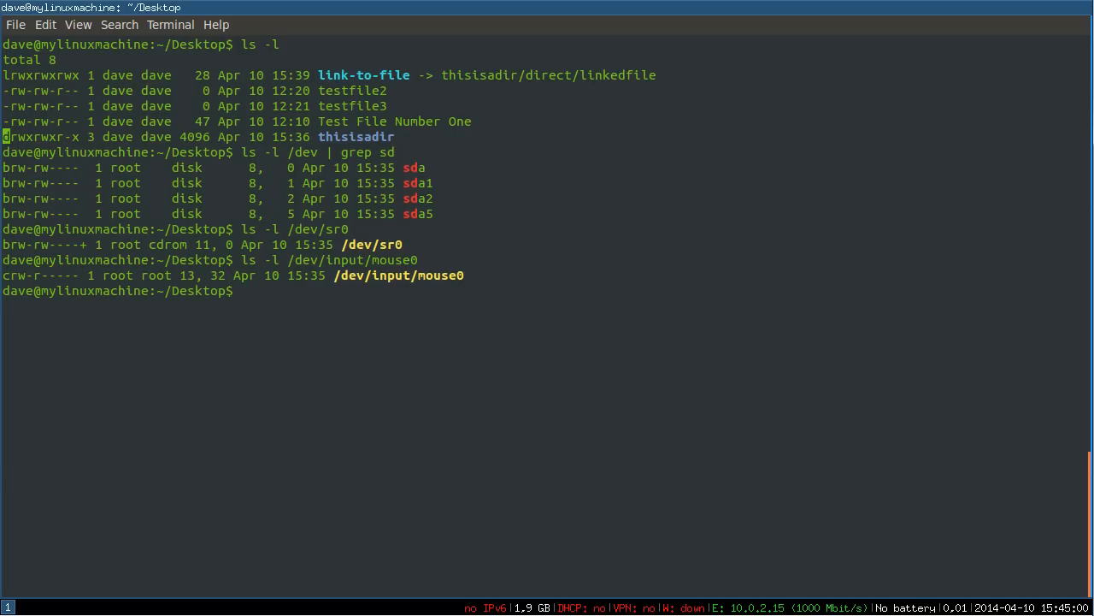
mouse_move(342, 76)
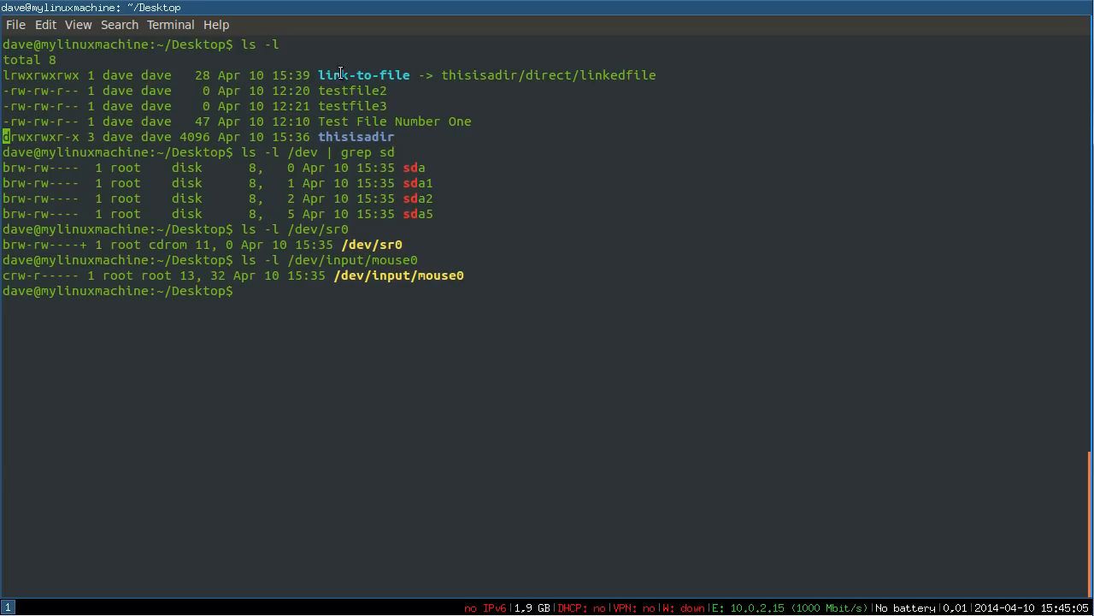
Step: List the contents of thisisadir to reveal its 'direct' subdirectory
double_click(363, 75)
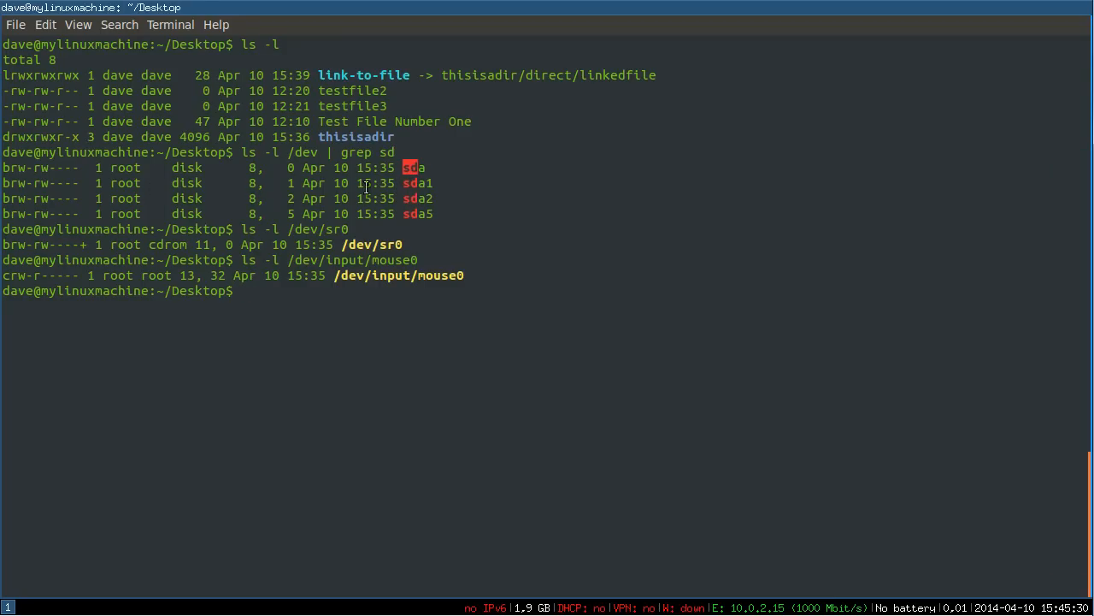
mouse_move(225, 183)
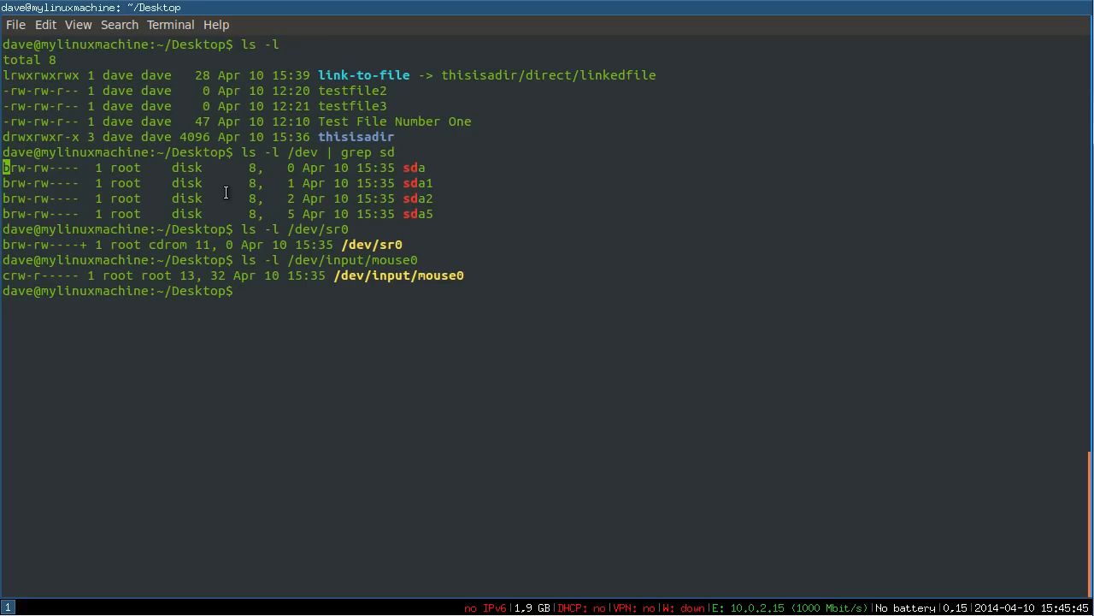
mouse_move(111, 320)
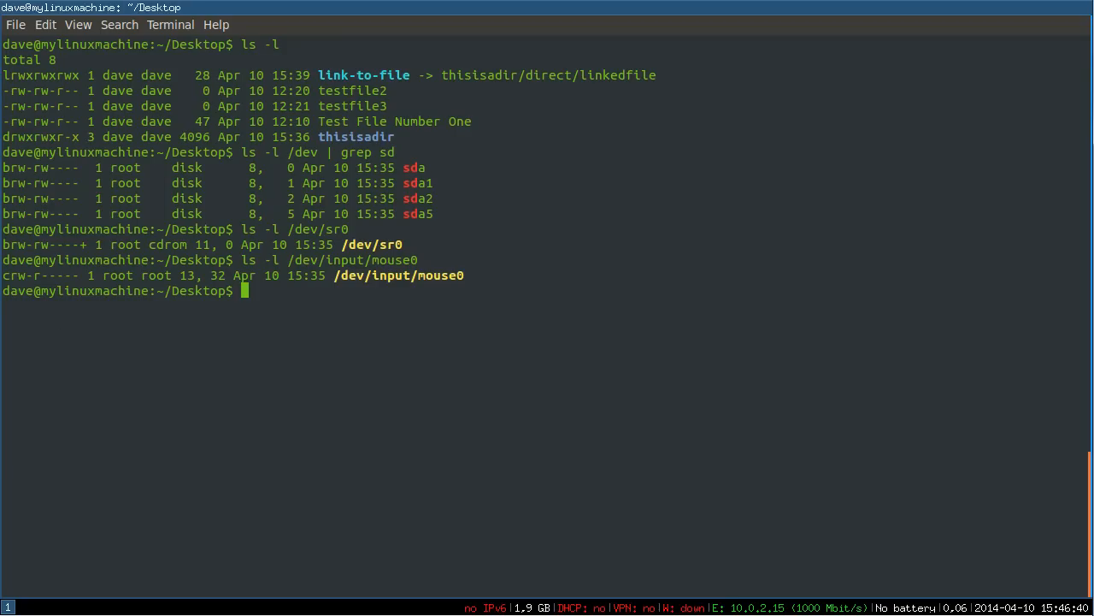
mouse_move(277, 294)
text(ls thisisadir/)
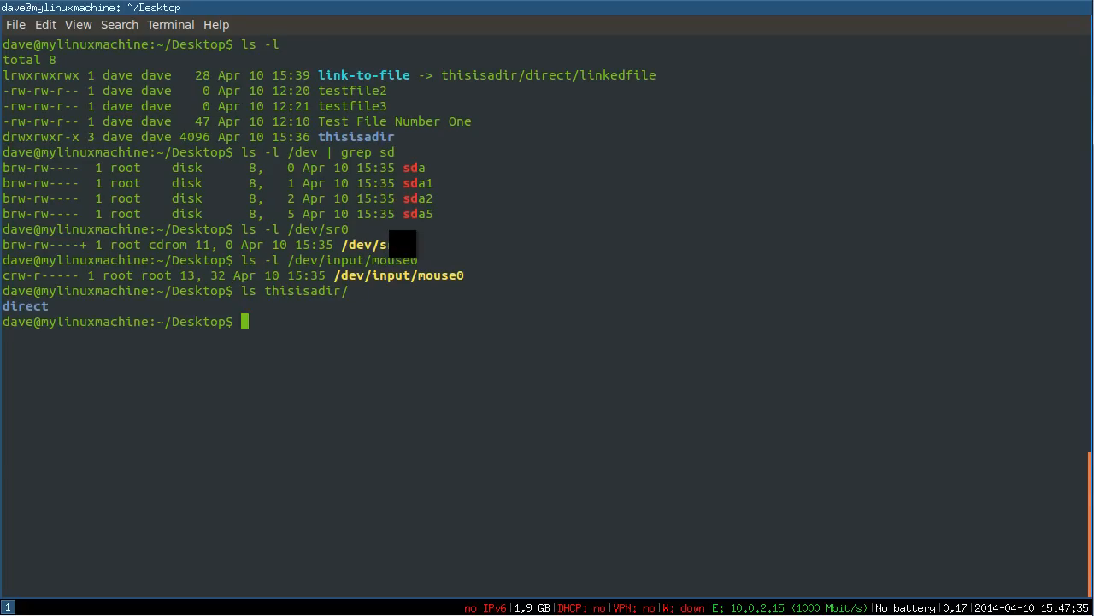
mouse_move(403, 434)
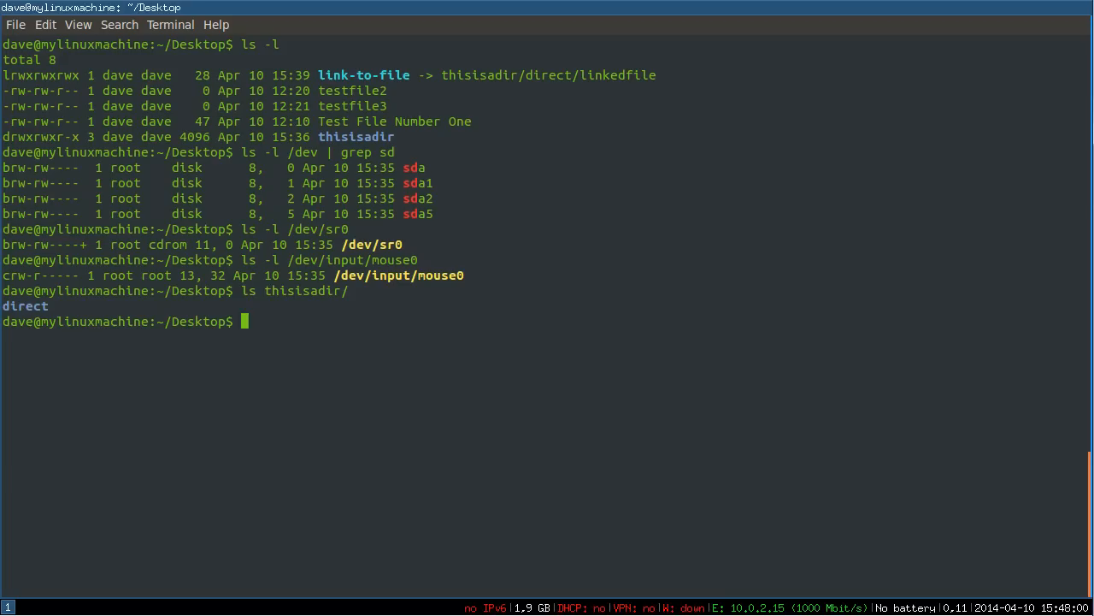
Step: Run a long listing of thisisadir/direct/ to show linkedfile inside it
text(ls thisisadir/direct/)
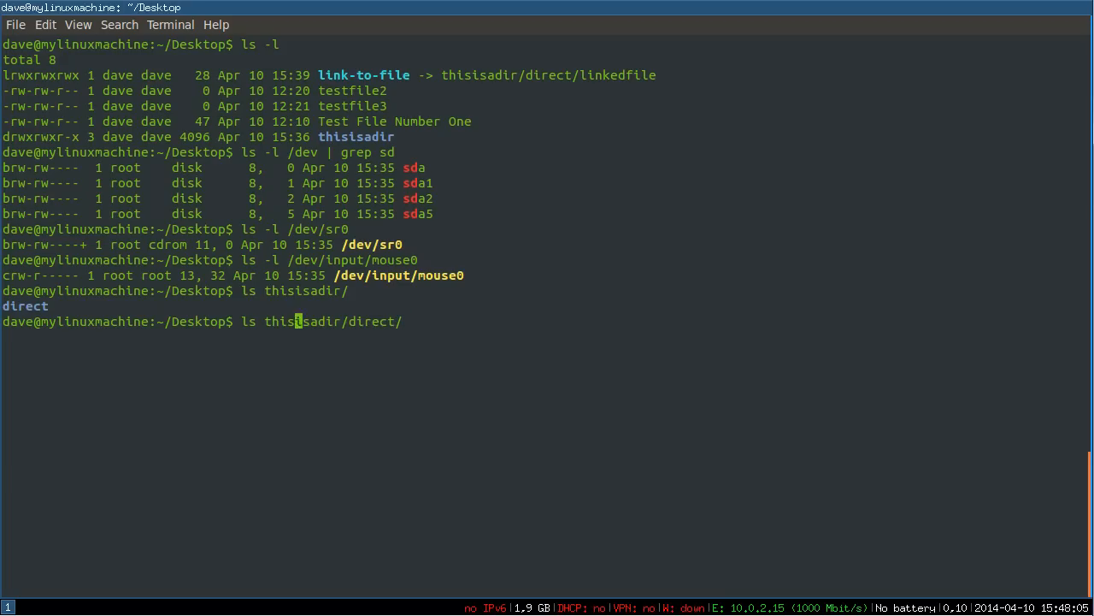
text(-)
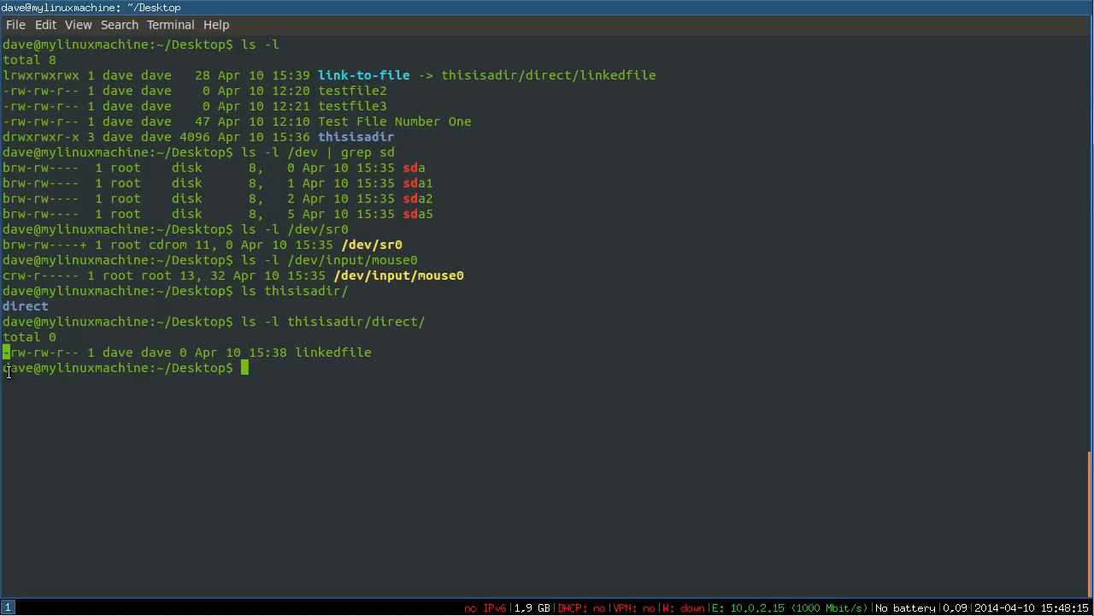
mouse_move(188, 332)
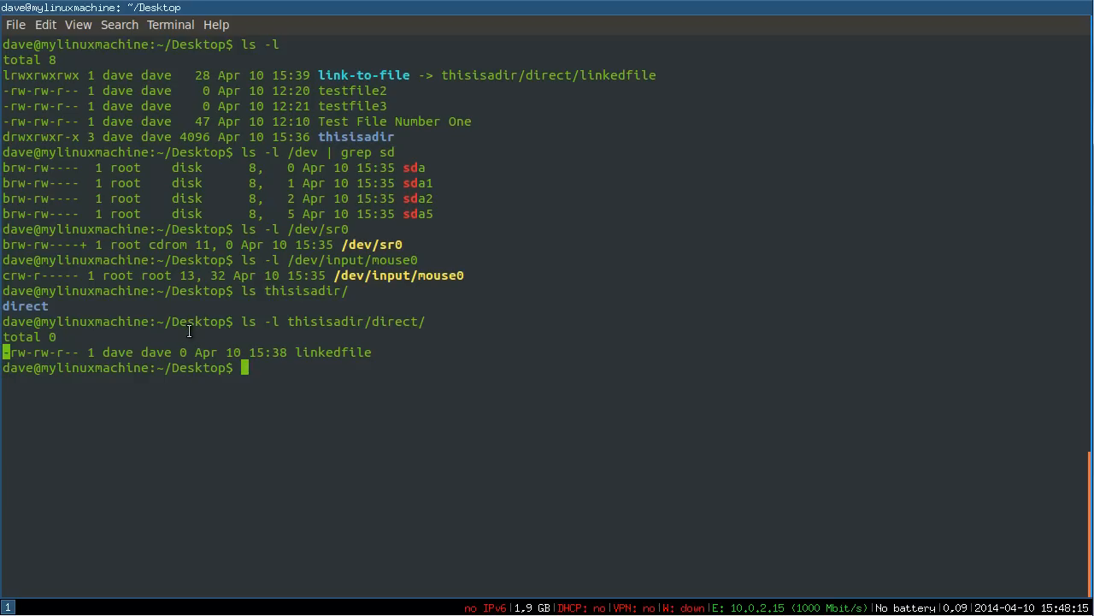
Step: Filter the Desktop long listing with grep link to show the link-to-file symlink
text(ls -l)
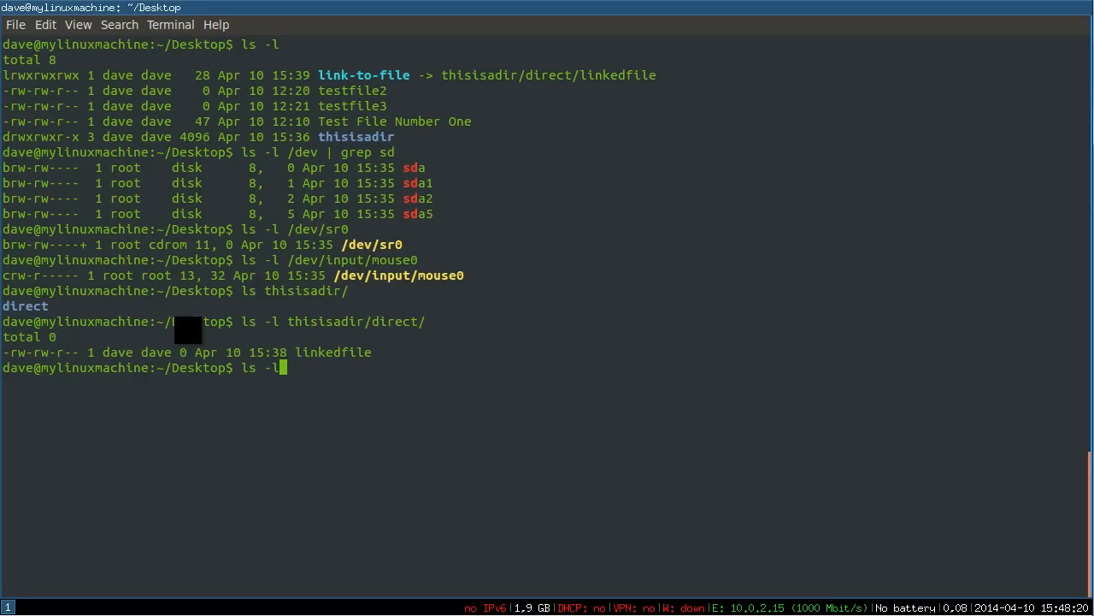
text(| l)
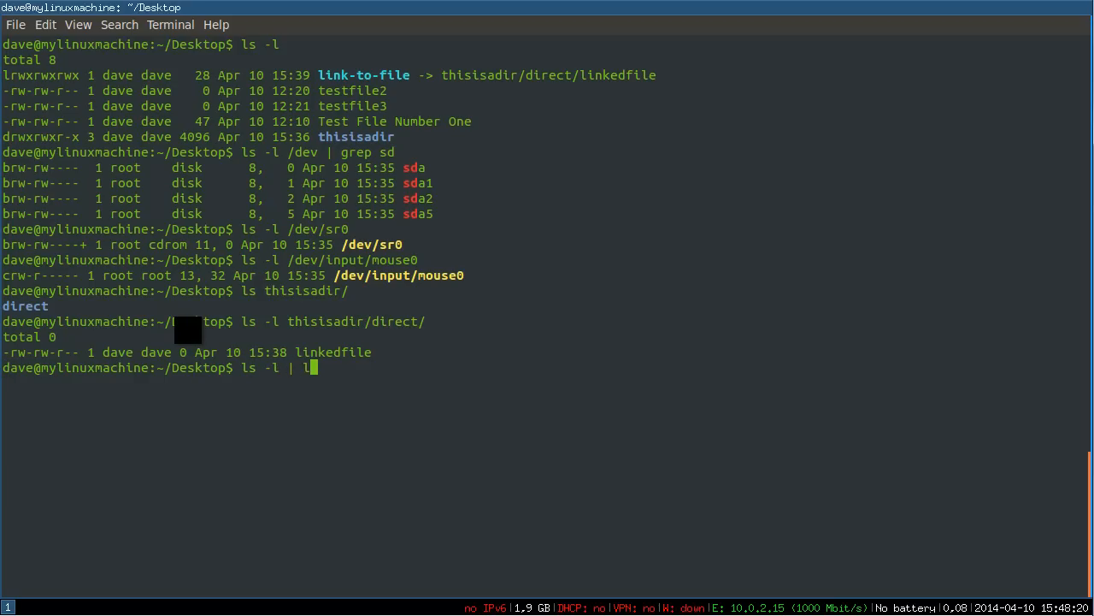
key(Return)
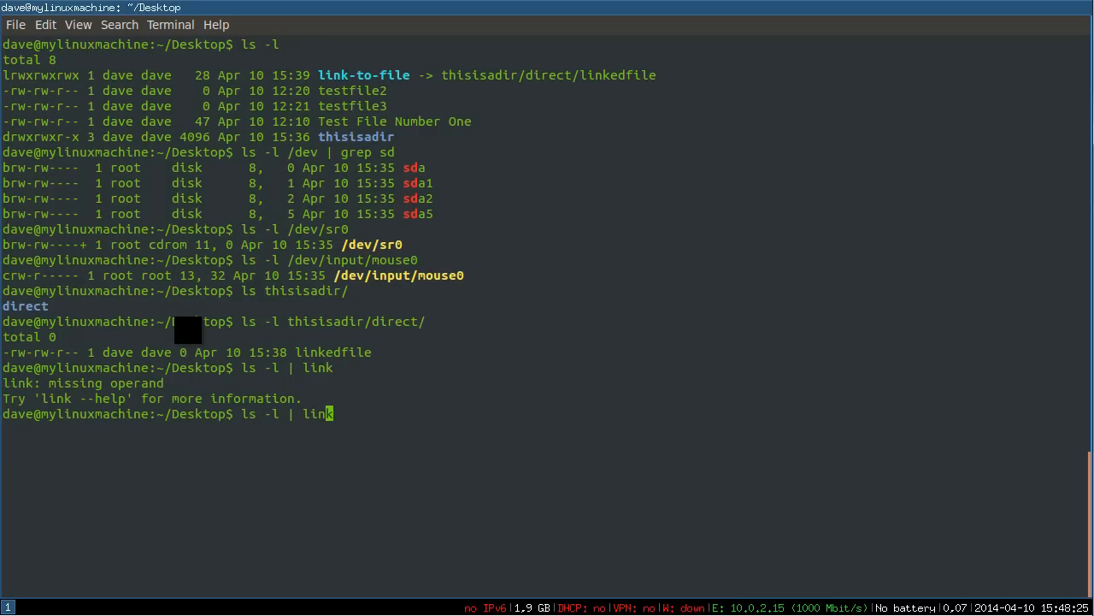
text(grep )
key(Return)
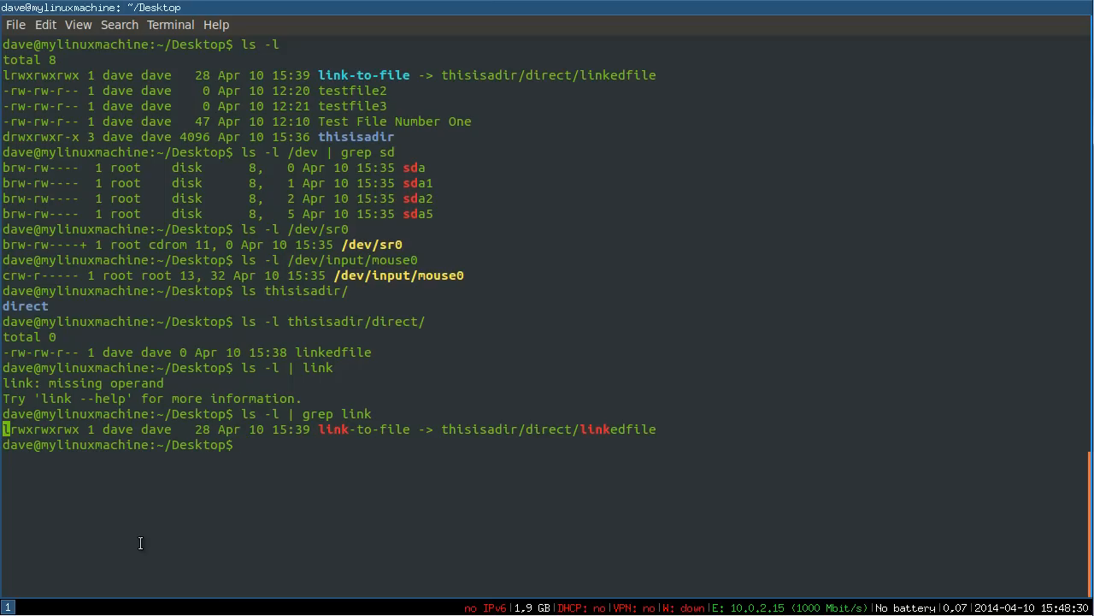
double_click(363, 427)
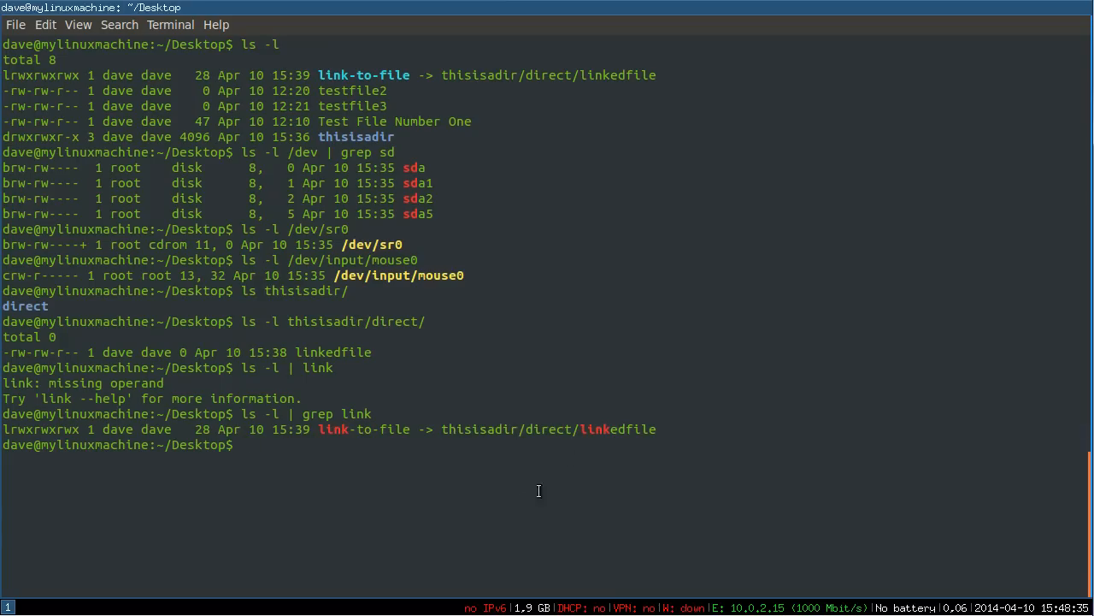
mouse_move(459, 436)
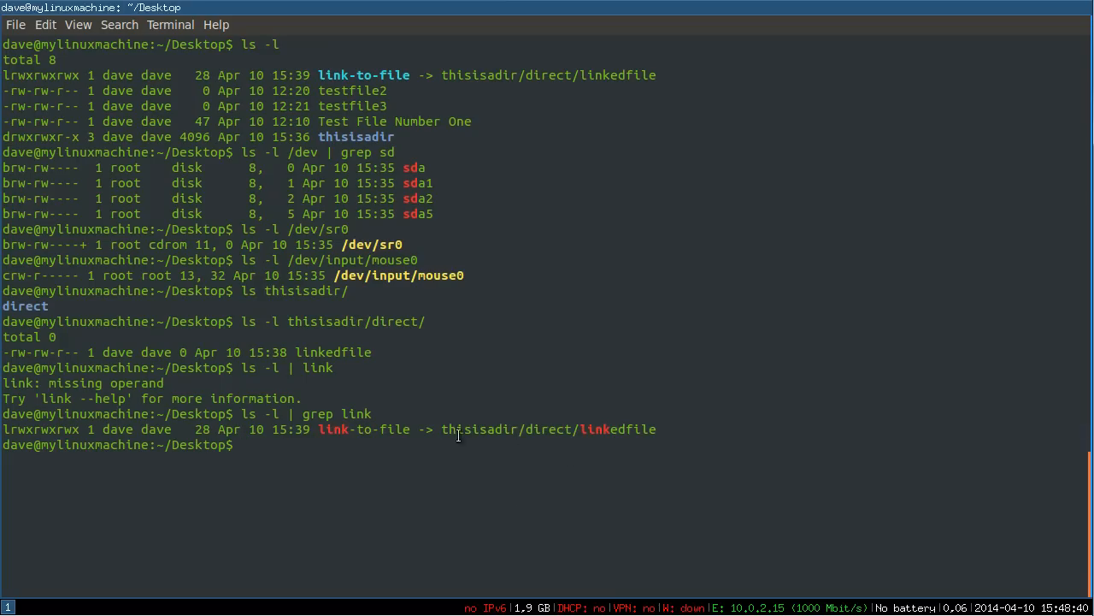
Step: Begin an ln -s symbolic link command at the prompt
text(ln)
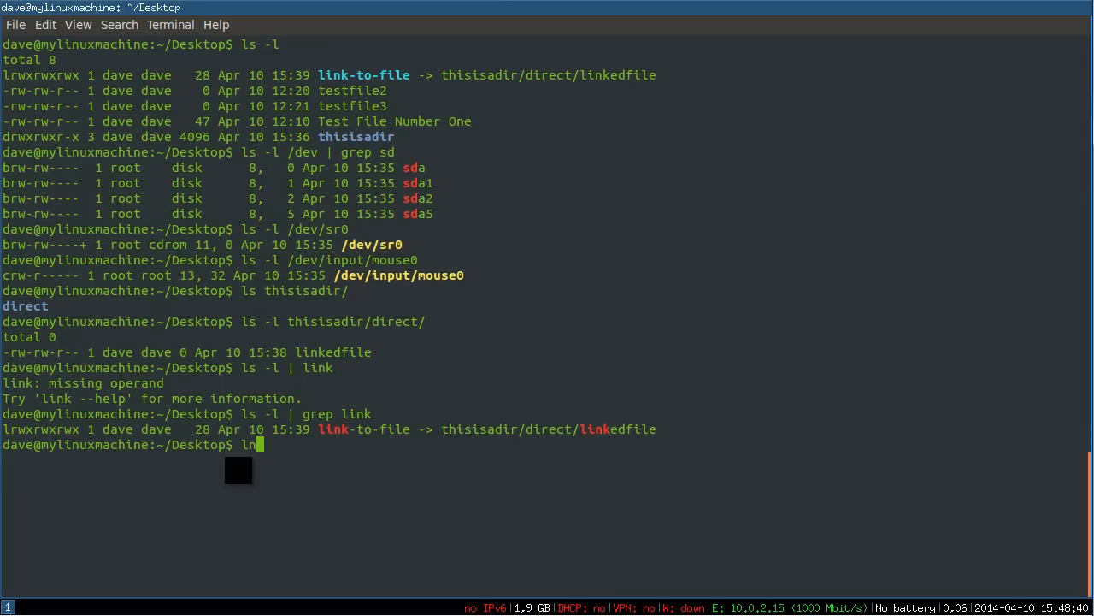
text(-s)
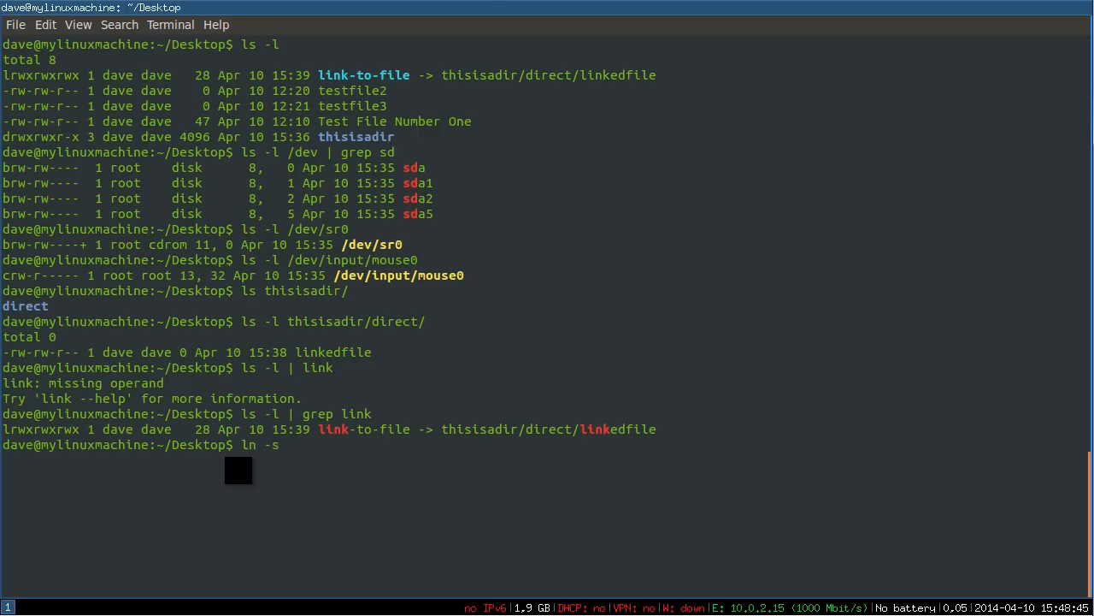
key(BackSpace)
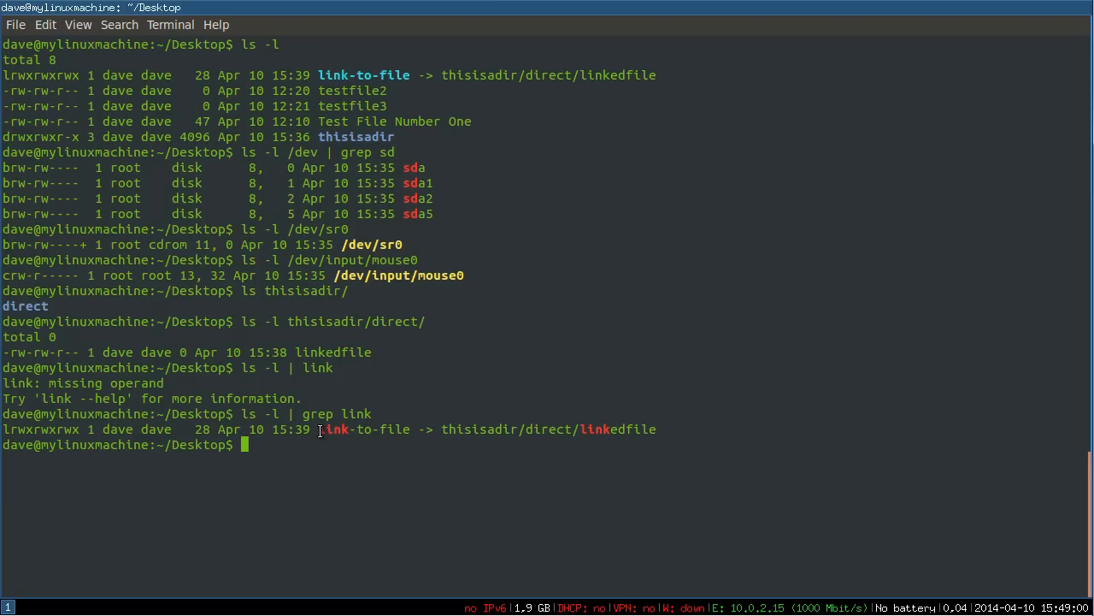
double_click(362, 427)
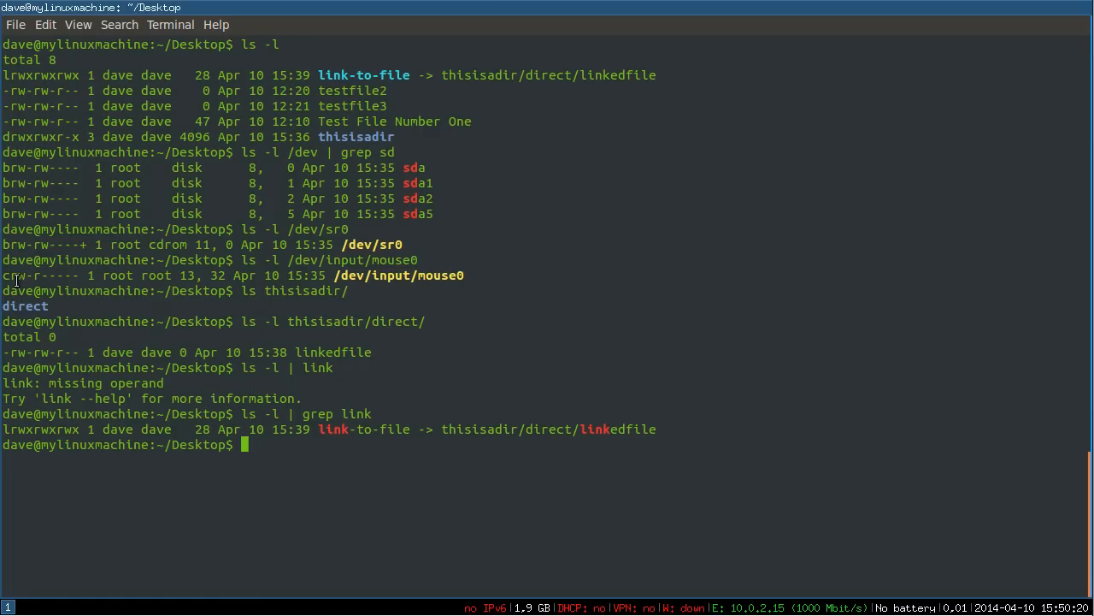
mouse_move(10, 202)
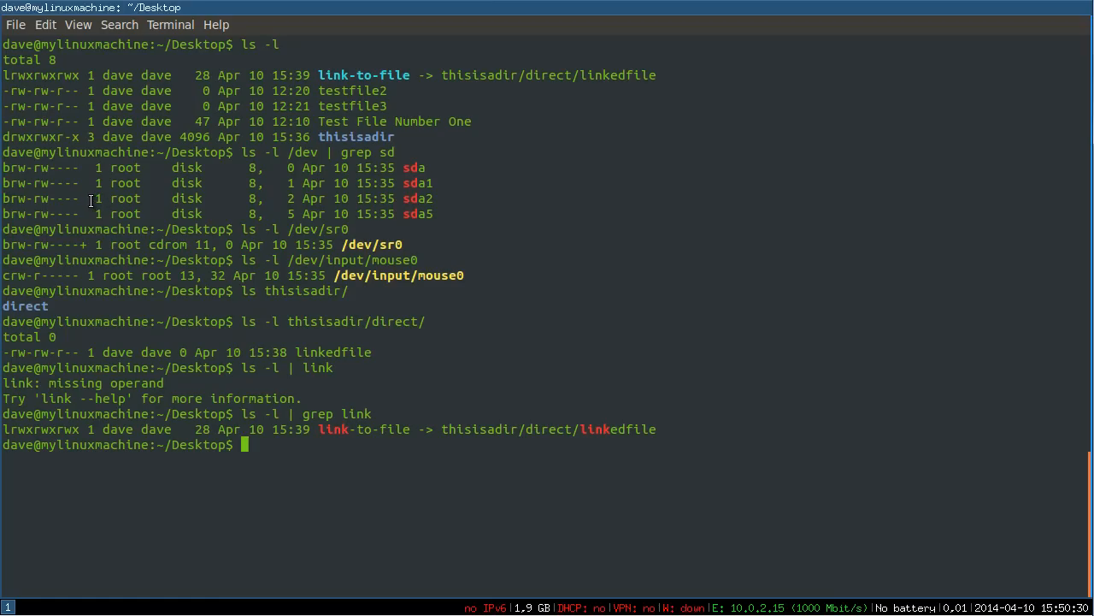
mouse_move(400, 499)
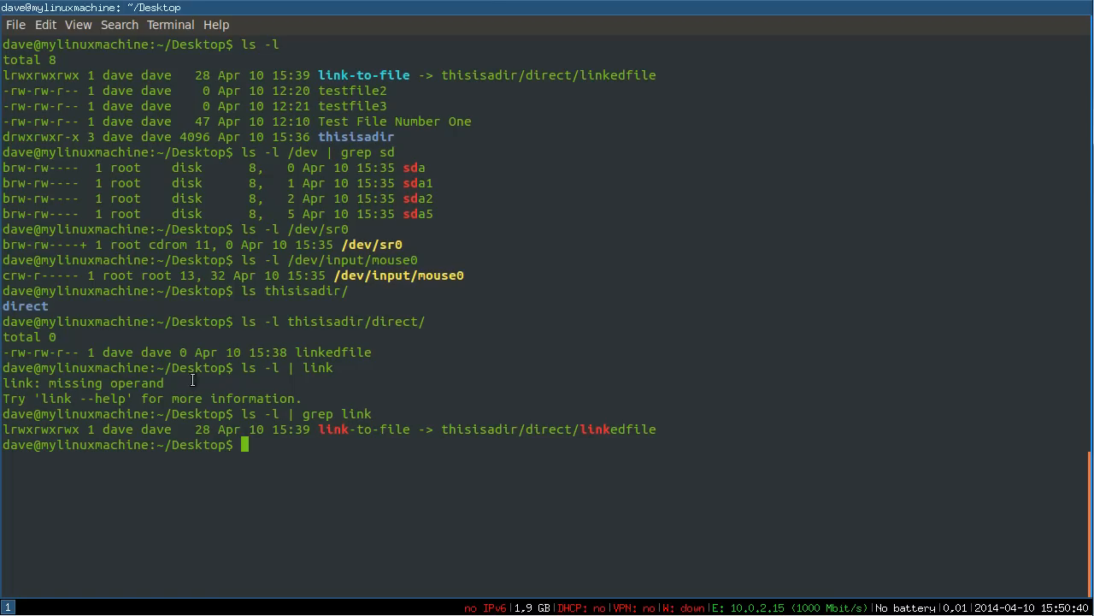
mouse_move(51, 200)
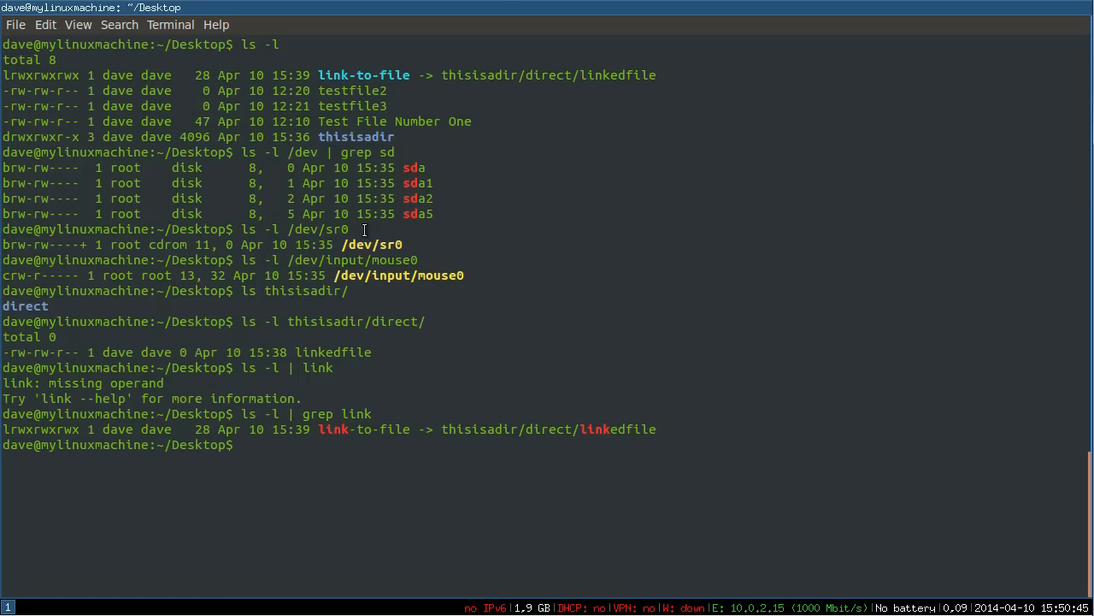
mouse_move(438, 247)
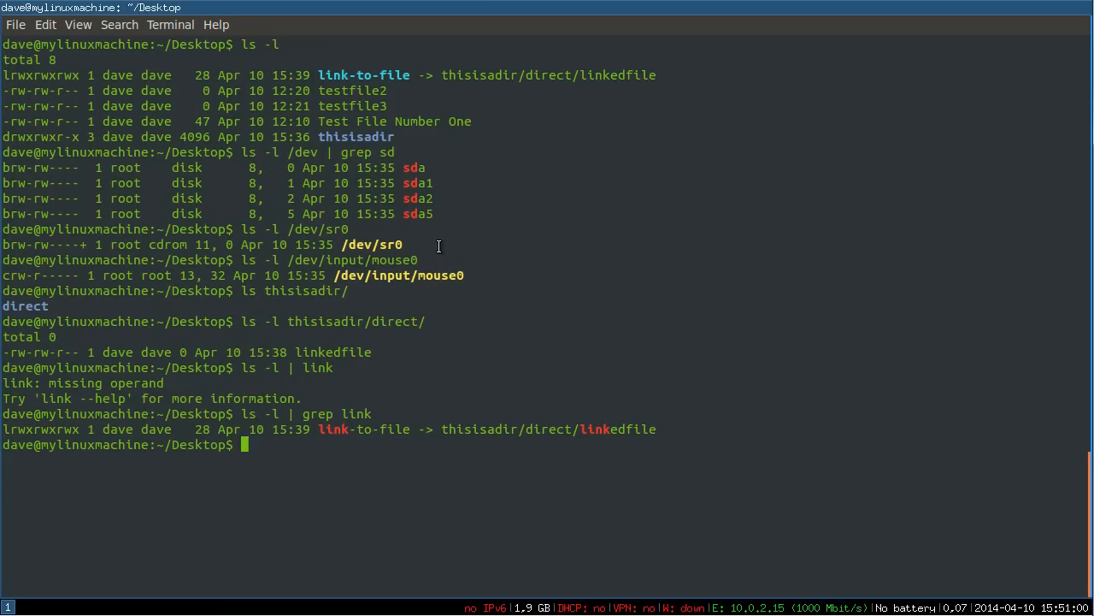
mouse_move(479, 281)
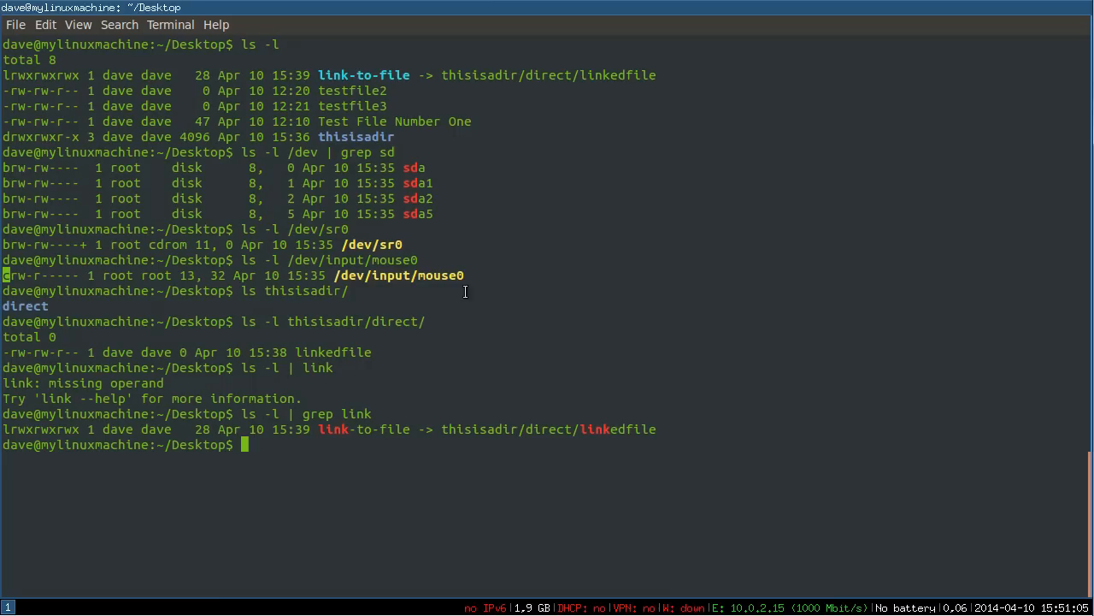
mouse_move(506, 274)
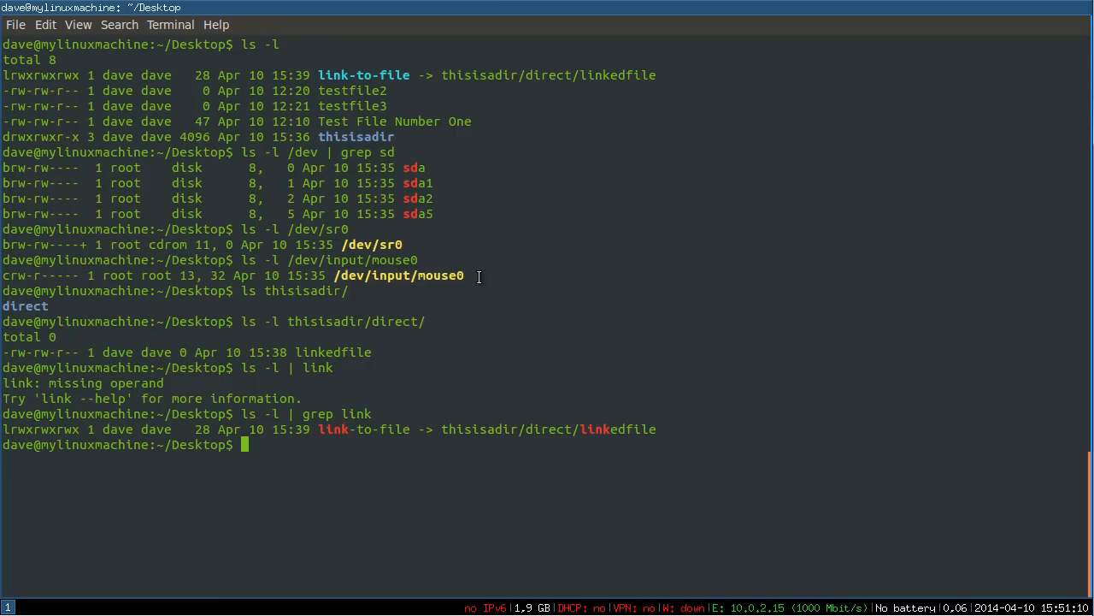
mouse_move(523, 291)
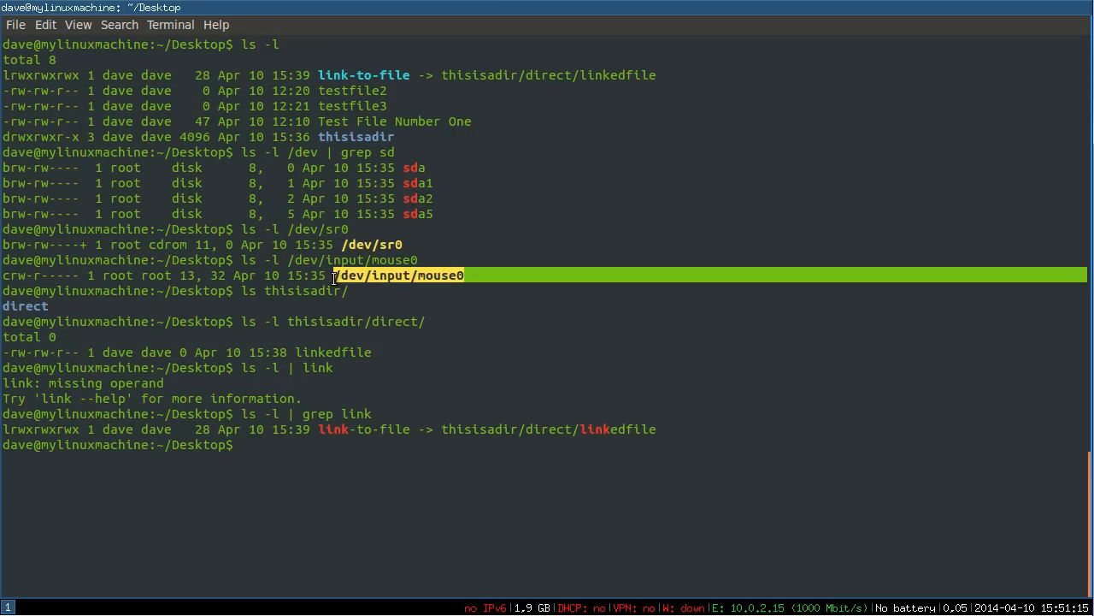
mouse_move(476, 277)
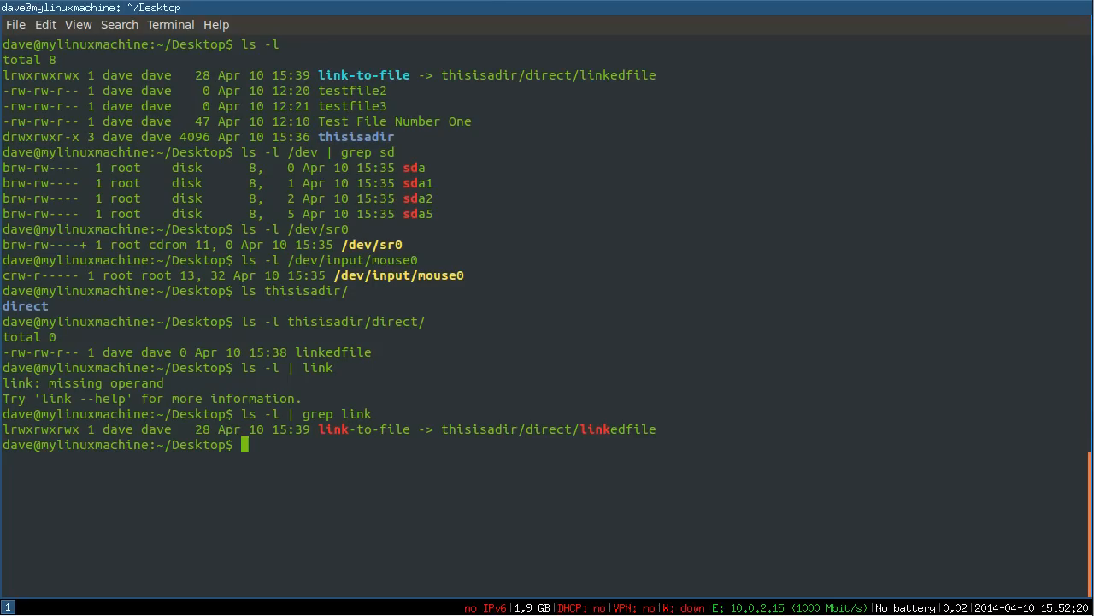
mouse_move(197, 461)
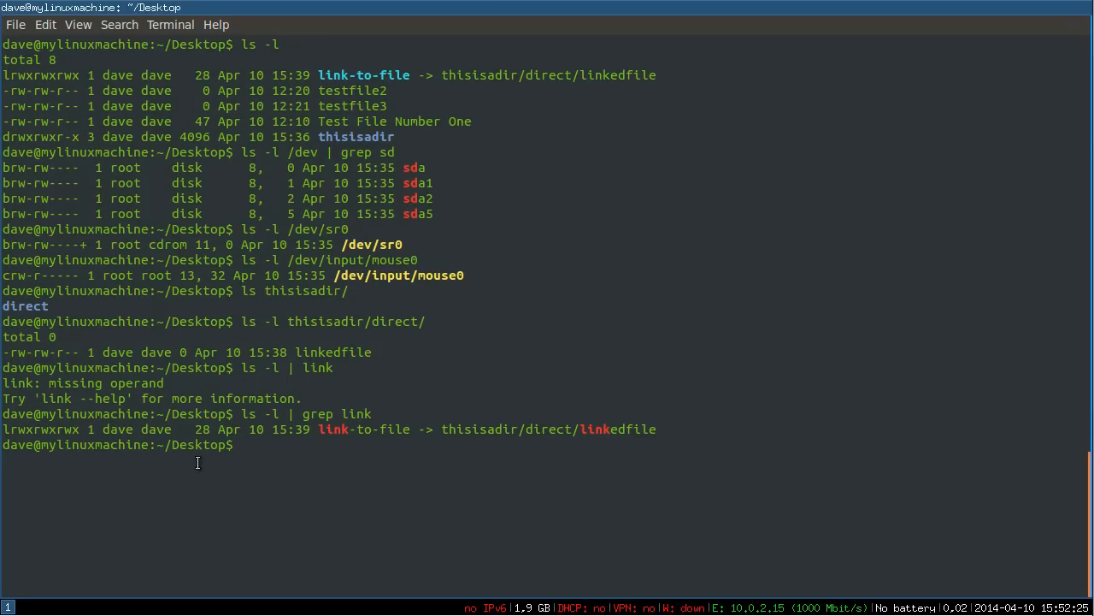
mouse_move(469, 202)
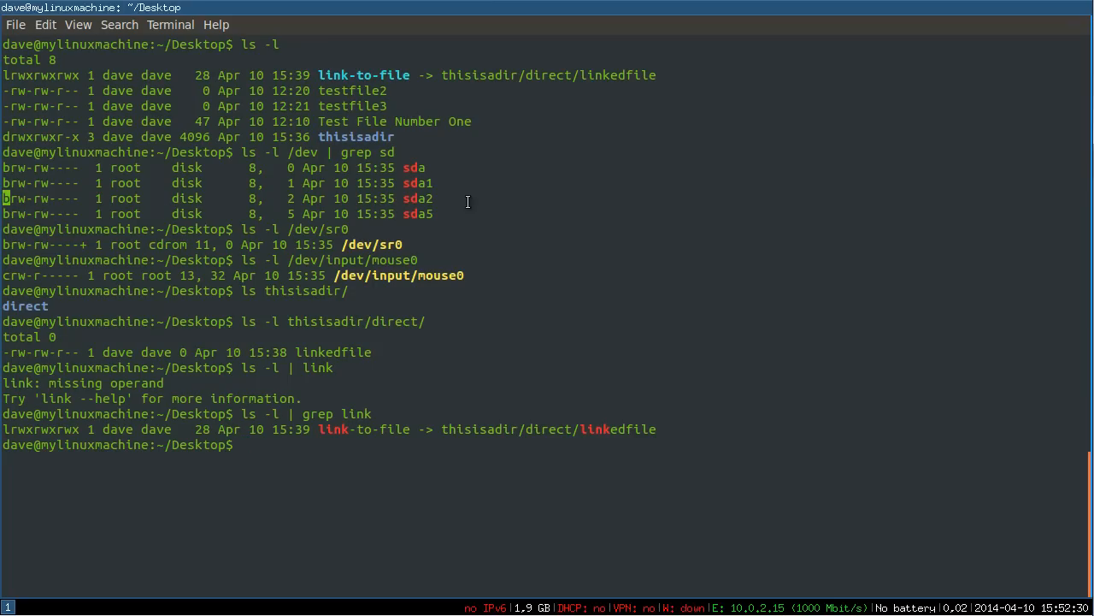
mouse_move(638, 236)
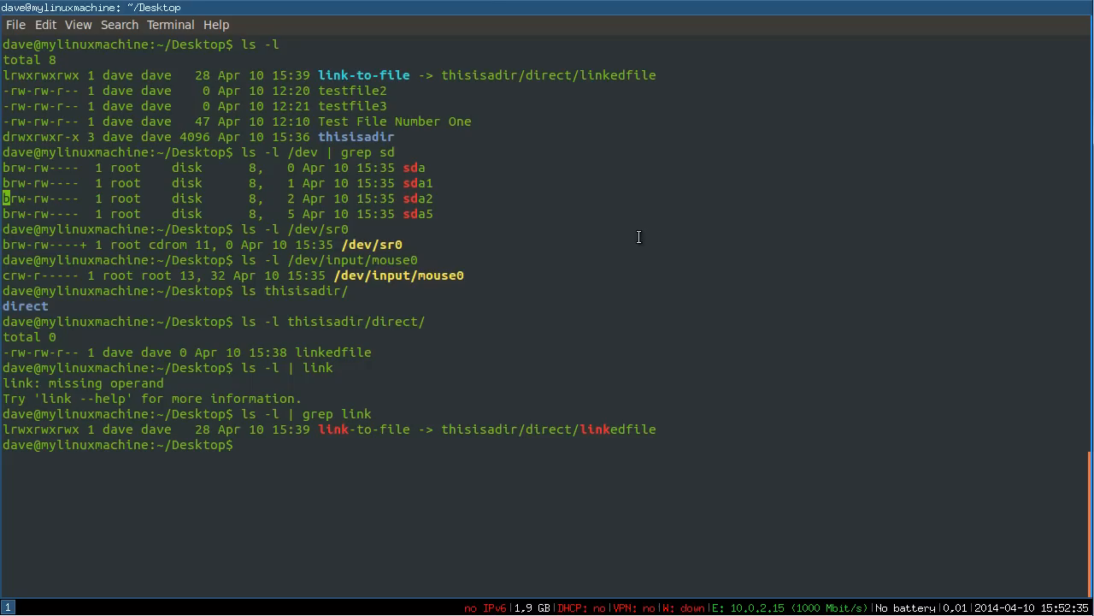
mouse_move(489, 253)
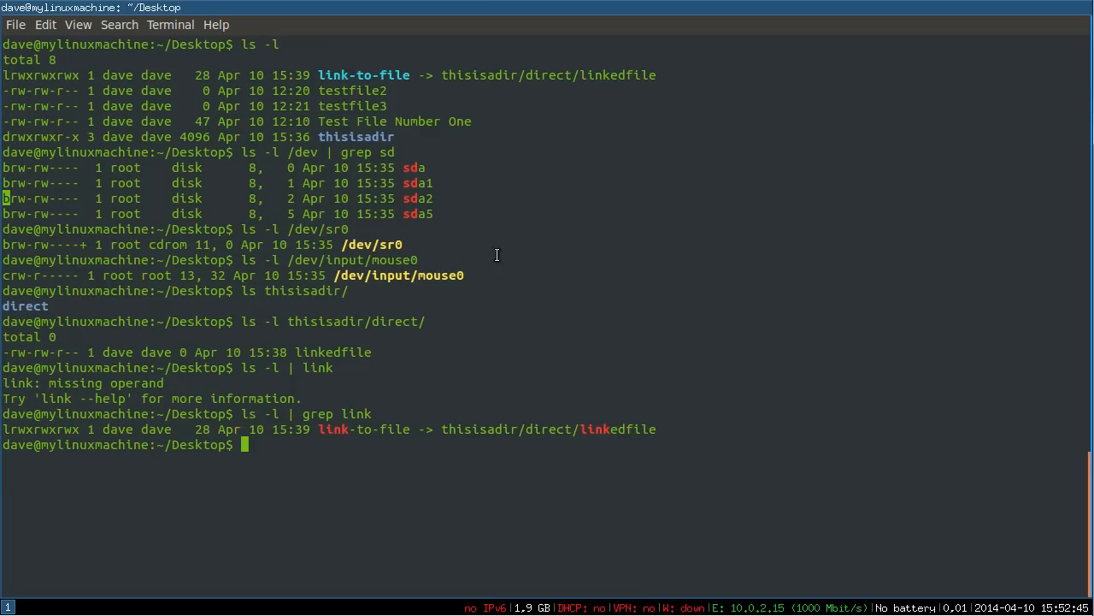
mouse_move(127, 277)
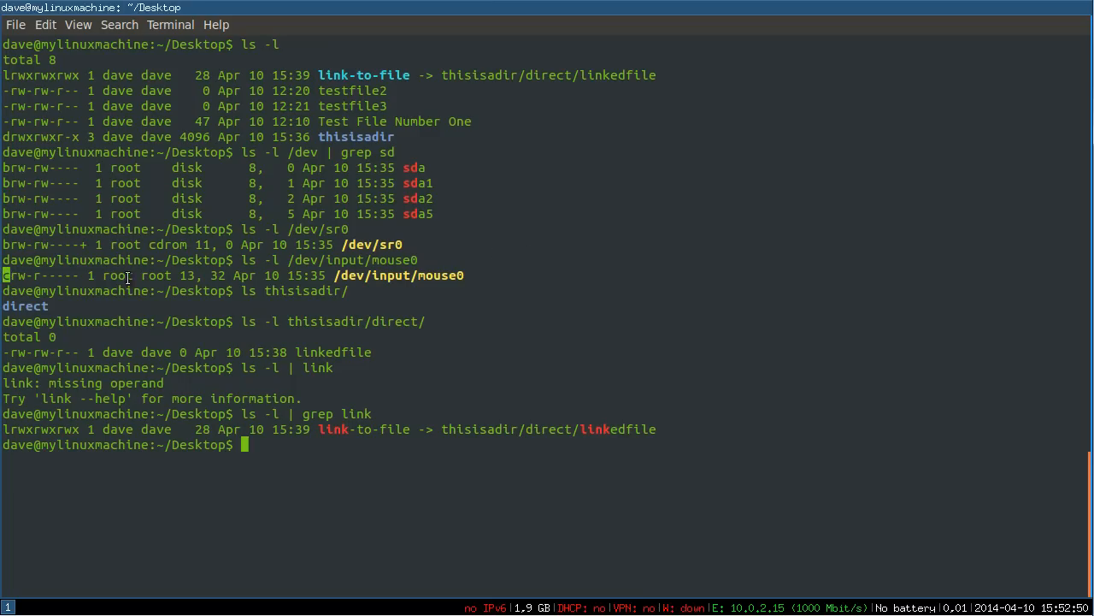
mouse_move(603, 267)
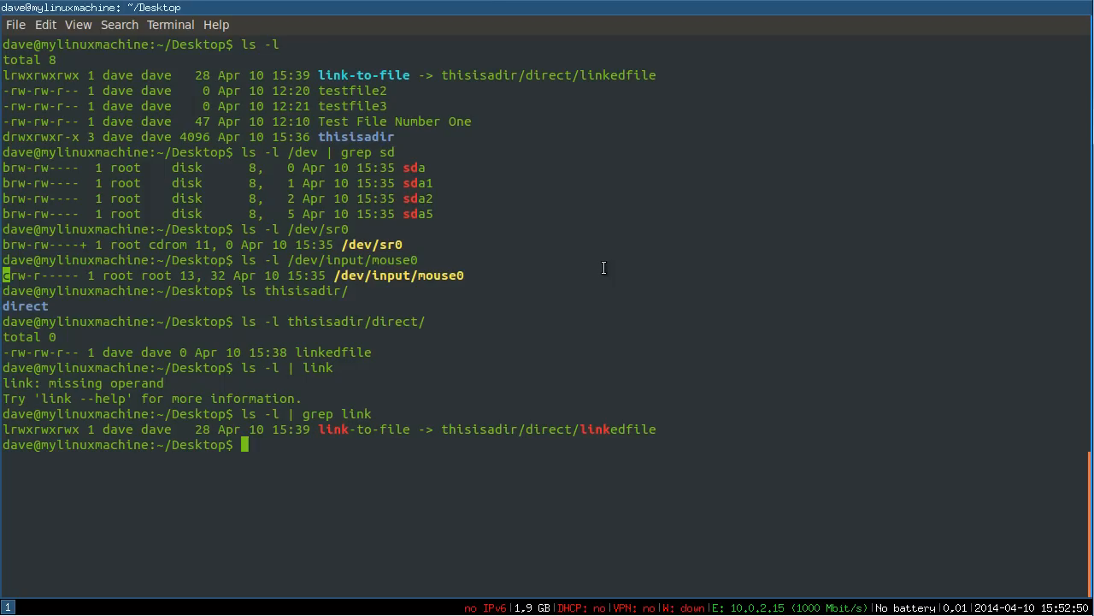
mouse_move(793, 571)
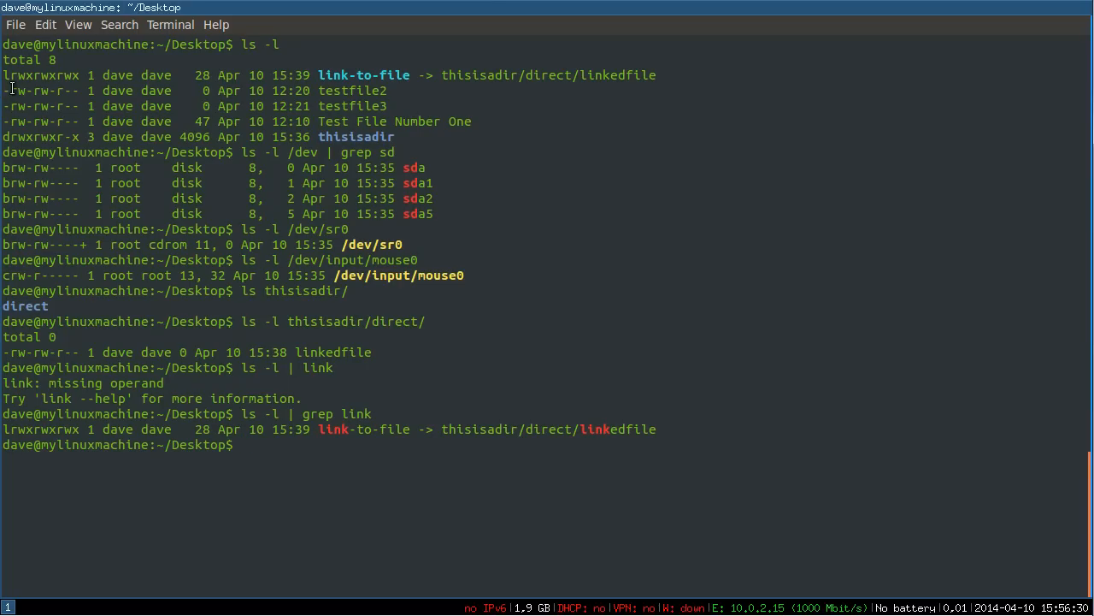
double_click(41, 90)
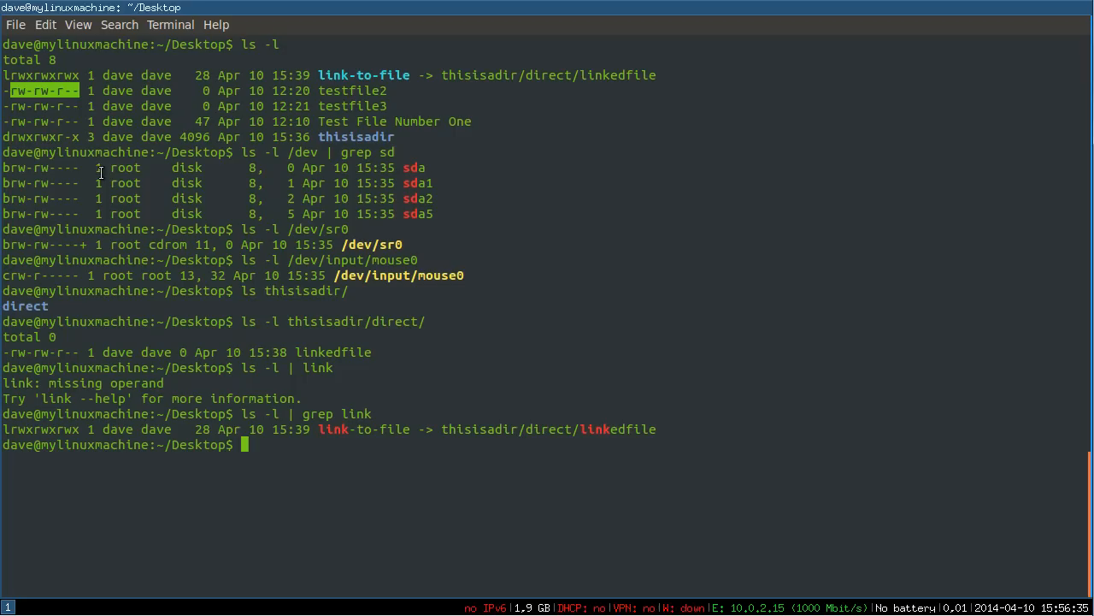